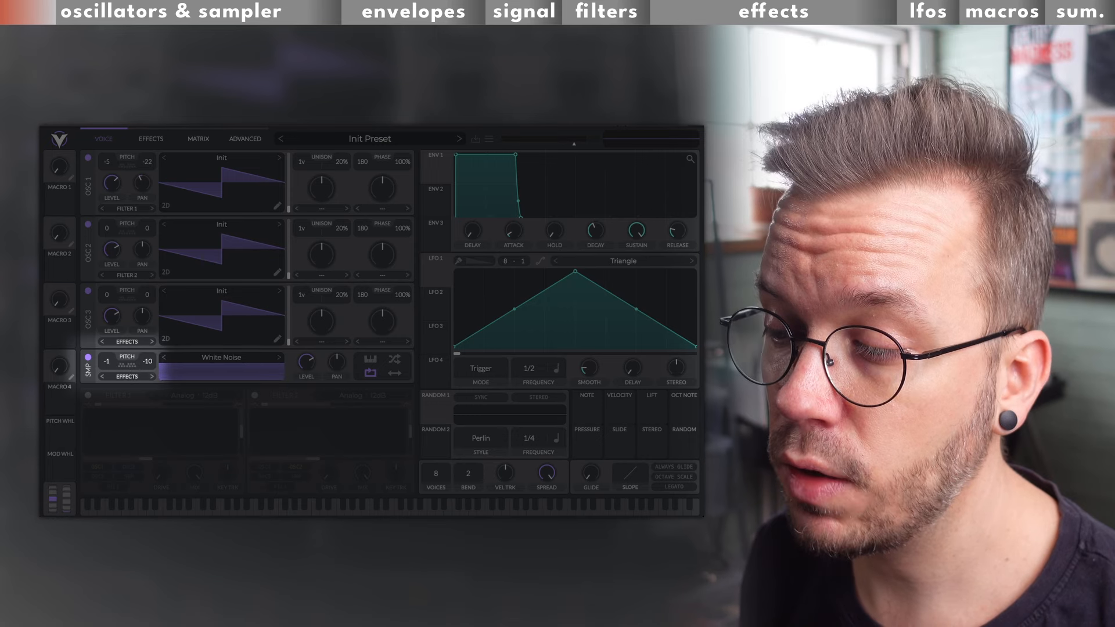
# Load the Basic Shapes wavetable from the Factory list into OSC 1.
pyautogui.moveTo(306, 362); pyautogui.dragTo(305, 376)
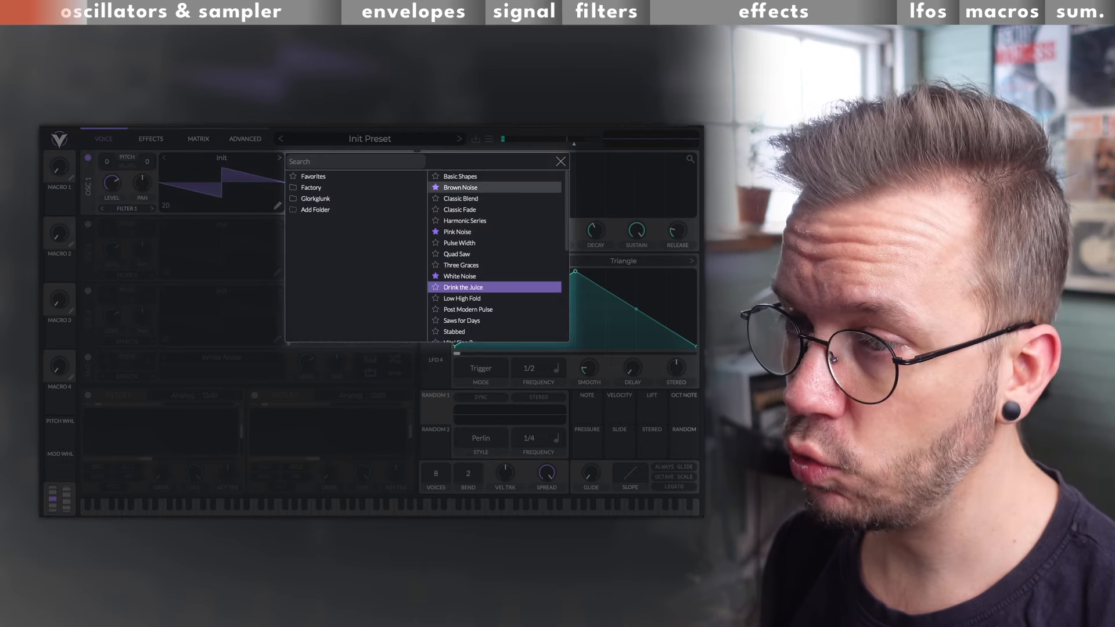
pyautogui.click(460, 177)
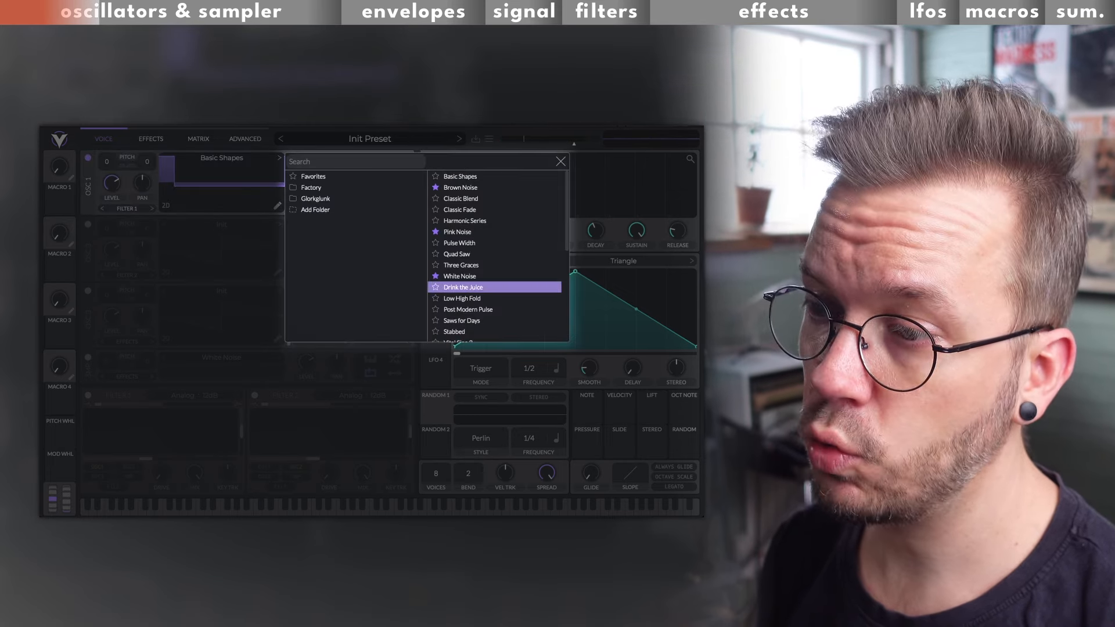
pyautogui.click(462, 287)
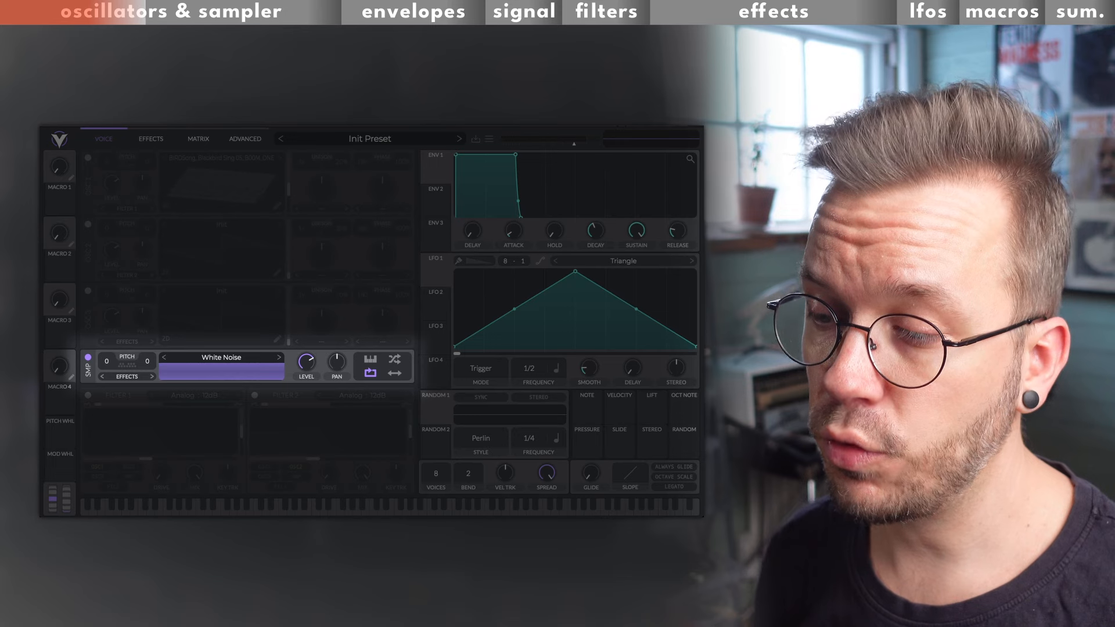
pyautogui.click(221, 357)
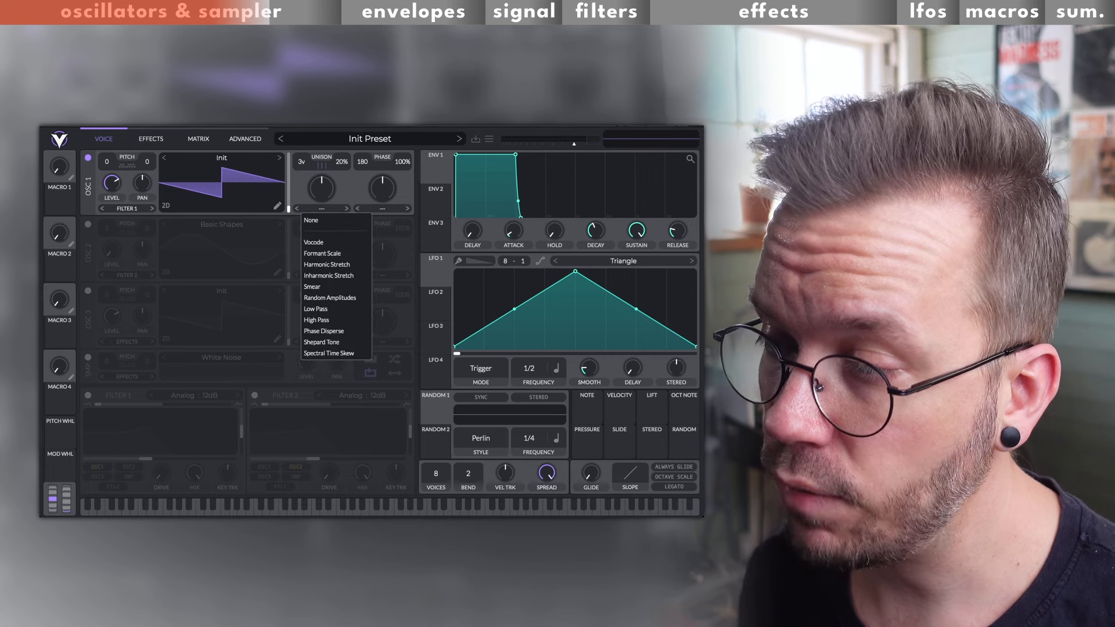
# Set OSC 1's spectral morph to Harmonic Stretch at about 65%.
pyautogui.click(326, 265)
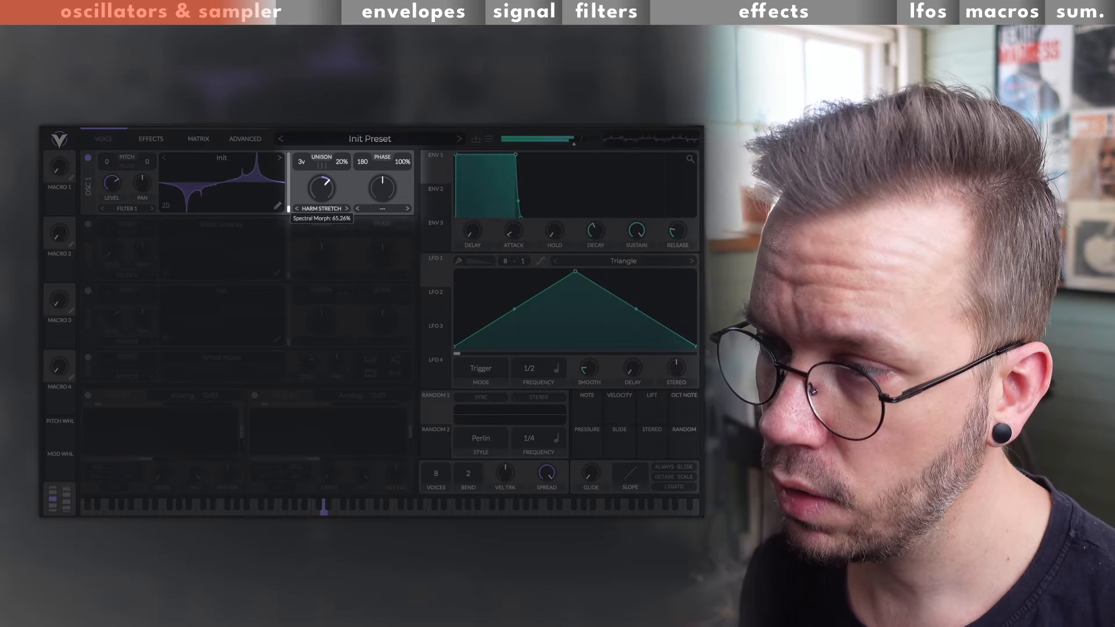
pyautogui.moveTo(321, 187); pyautogui.dragTo(320, 199)
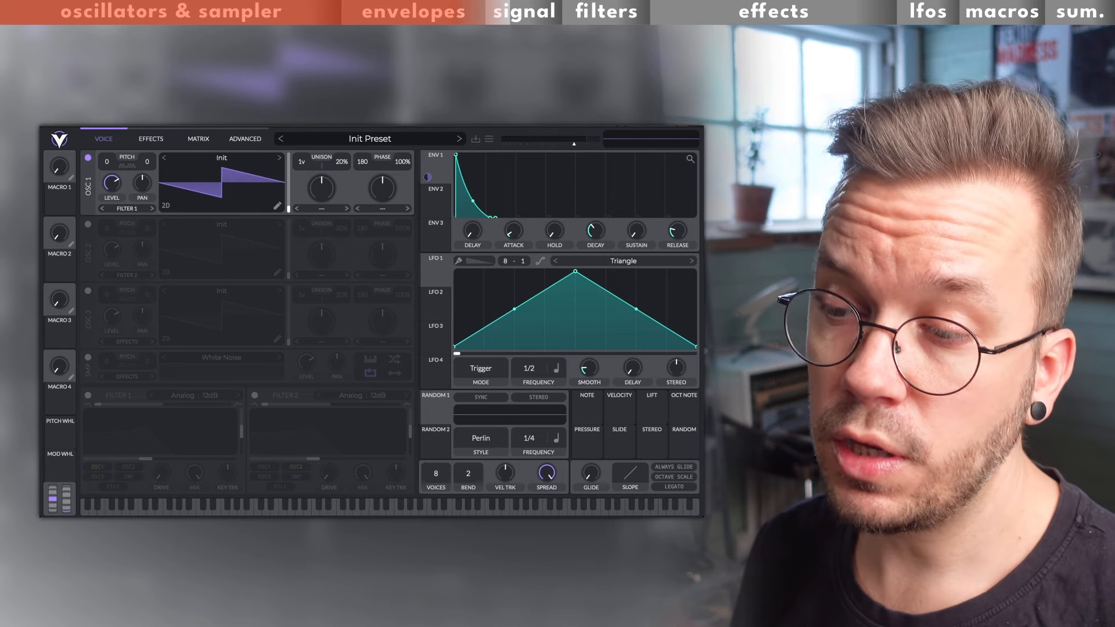
# Shorten ENV 1's decay and lower its sustain into a quick pluck shape.
pyautogui.click(125, 207)
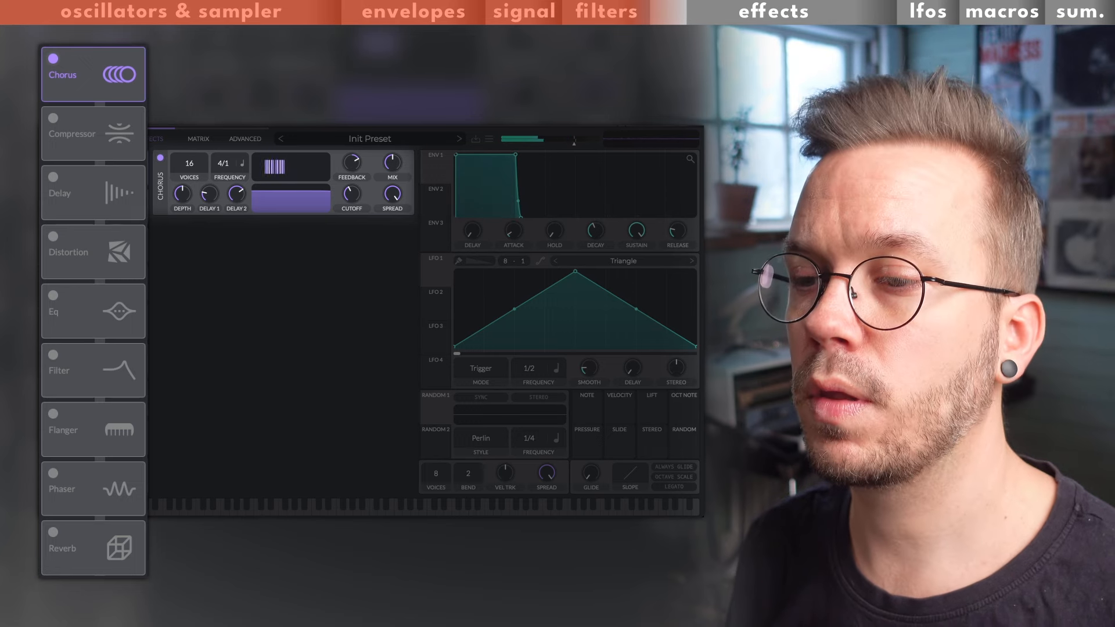
# Review the Compressor's multiband settings, then show the Delay effect's controls.
pyautogui.click(76, 134)
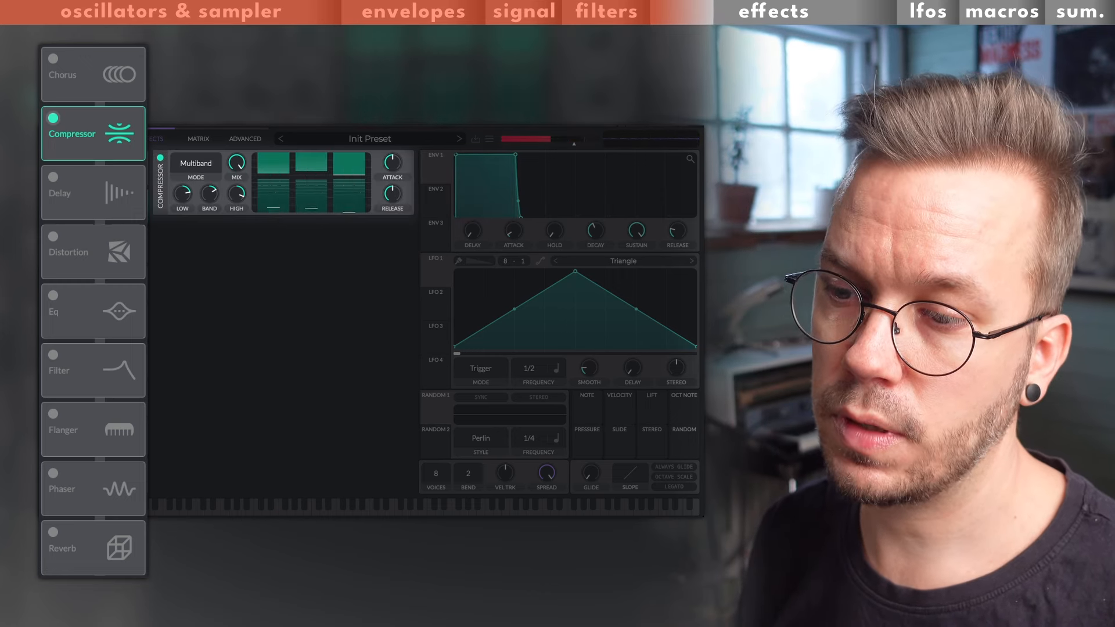
pyautogui.click(93, 193)
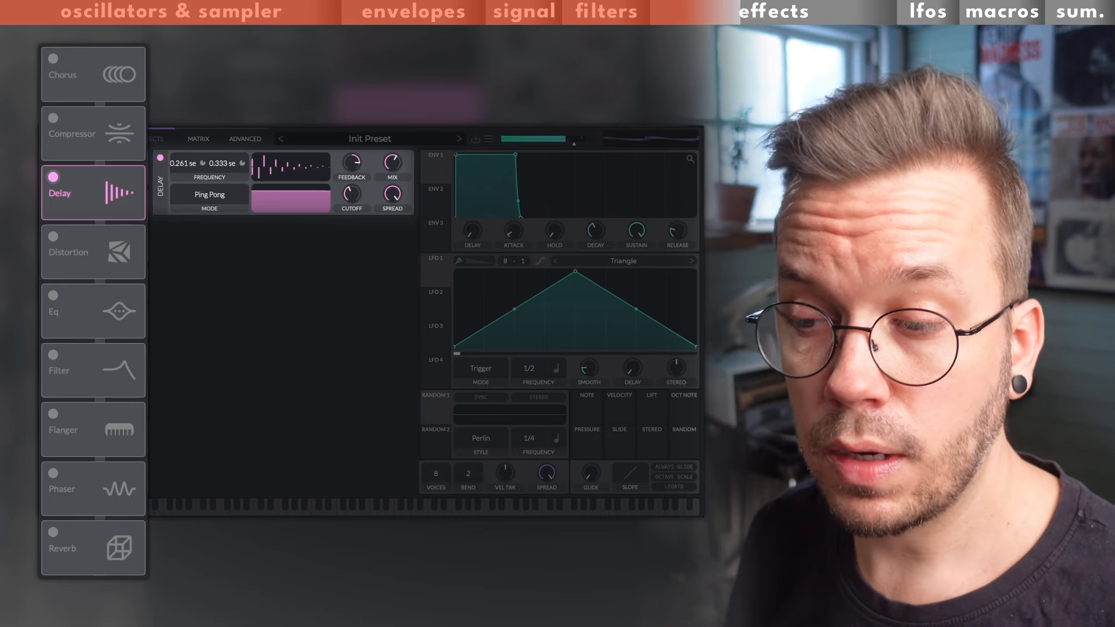
# Review the Soft Clip Distortion, then show the EQ's gain, cutoff and resonance controls.
pyautogui.click(93, 252)
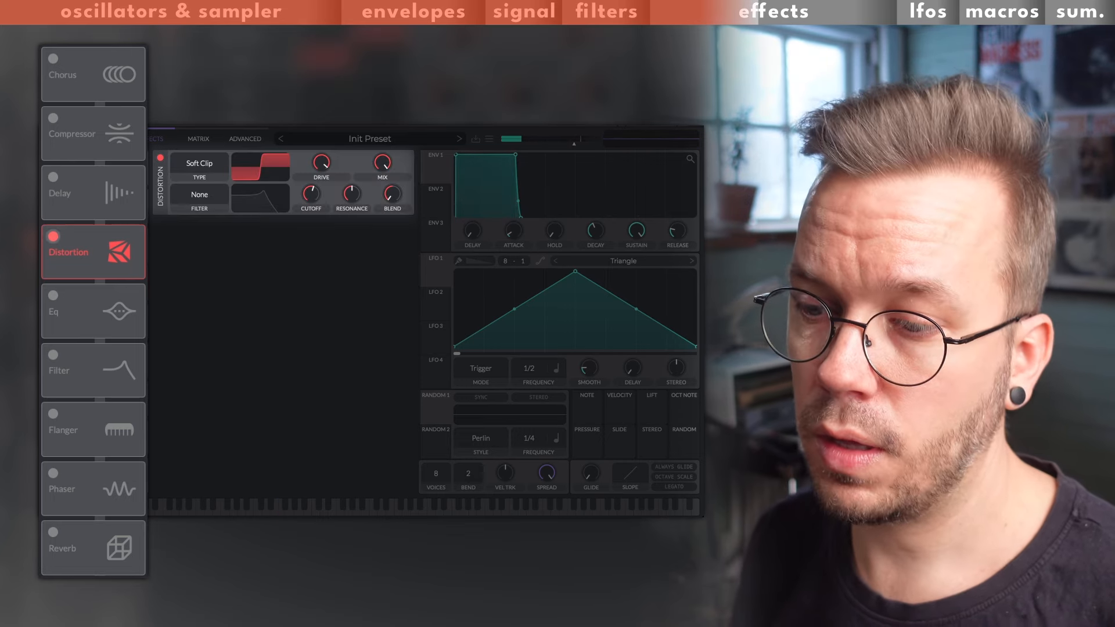
pyautogui.click(93, 311)
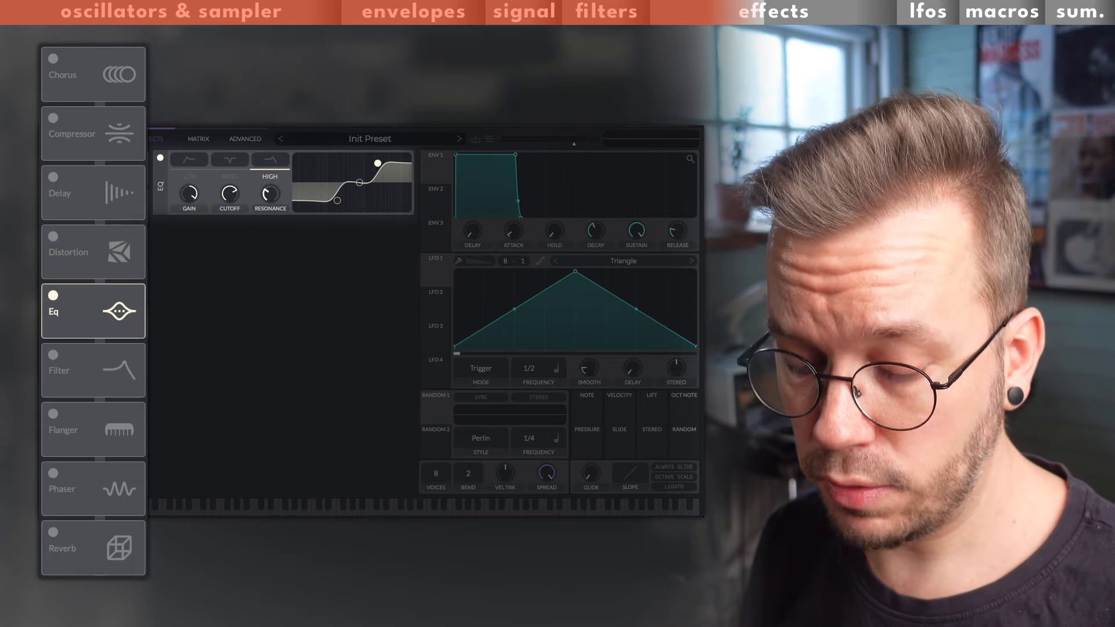
pyautogui.moveTo(360, 183); pyautogui.dragTo(373, 205)
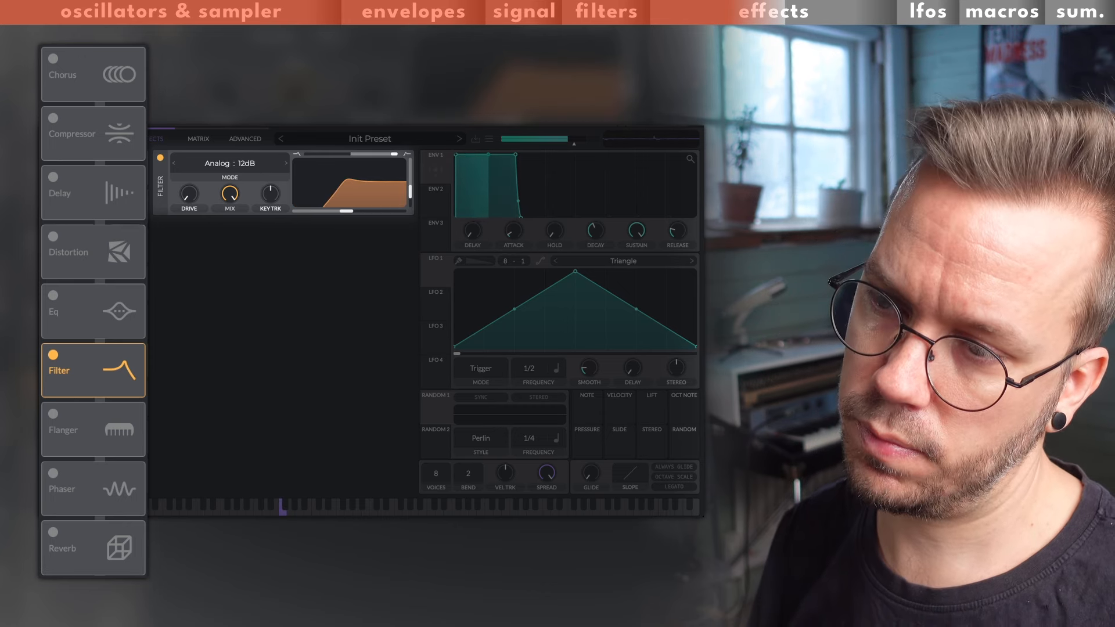
# Disable the Filter effect and enable Reverb as the only active effect.
pyautogui.click(54, 358)
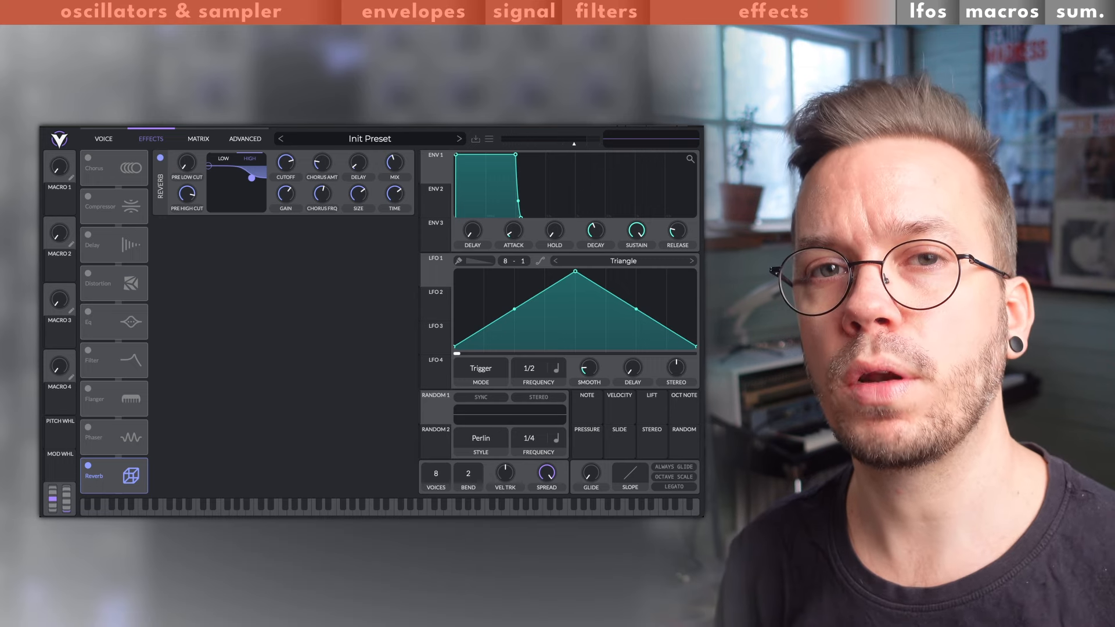
# Enable Flanger with the Filter effect and select LFO 2 to modulate the filter.
pyautogui.click(926, 11)
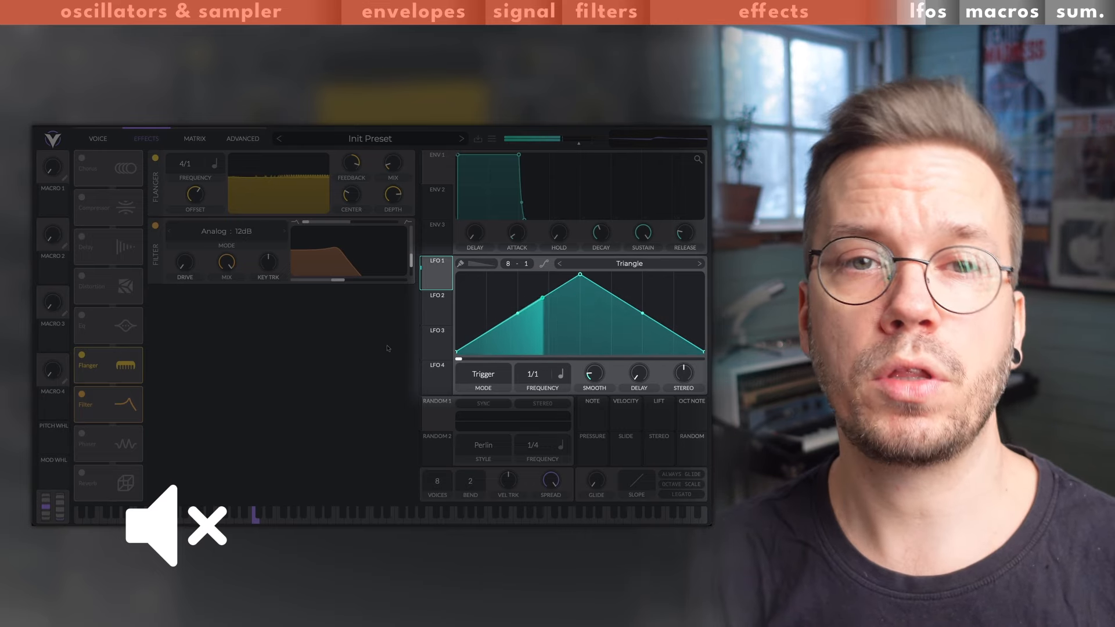
pyautogui.moveTo(411, 313)
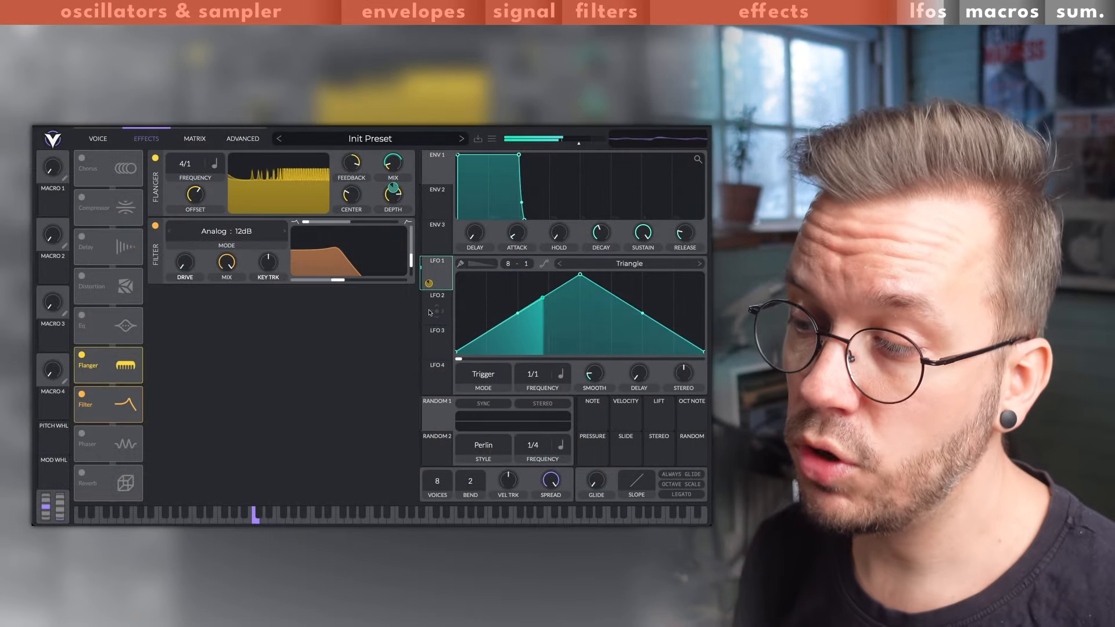
pyautogui.click(437, 309)
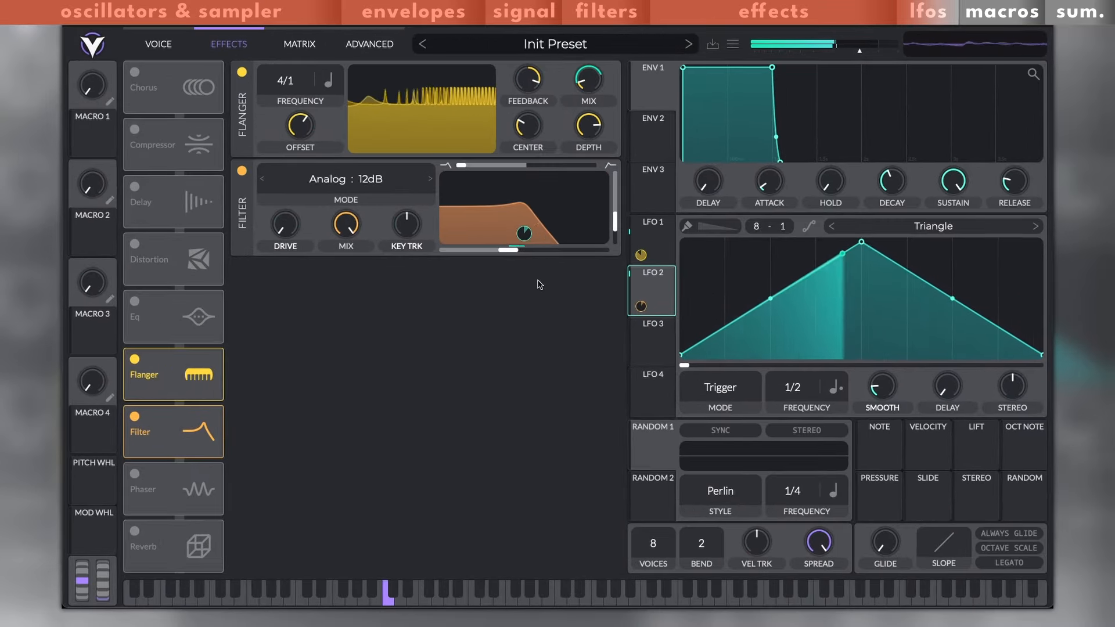
pyautogui.click(1002, 11)
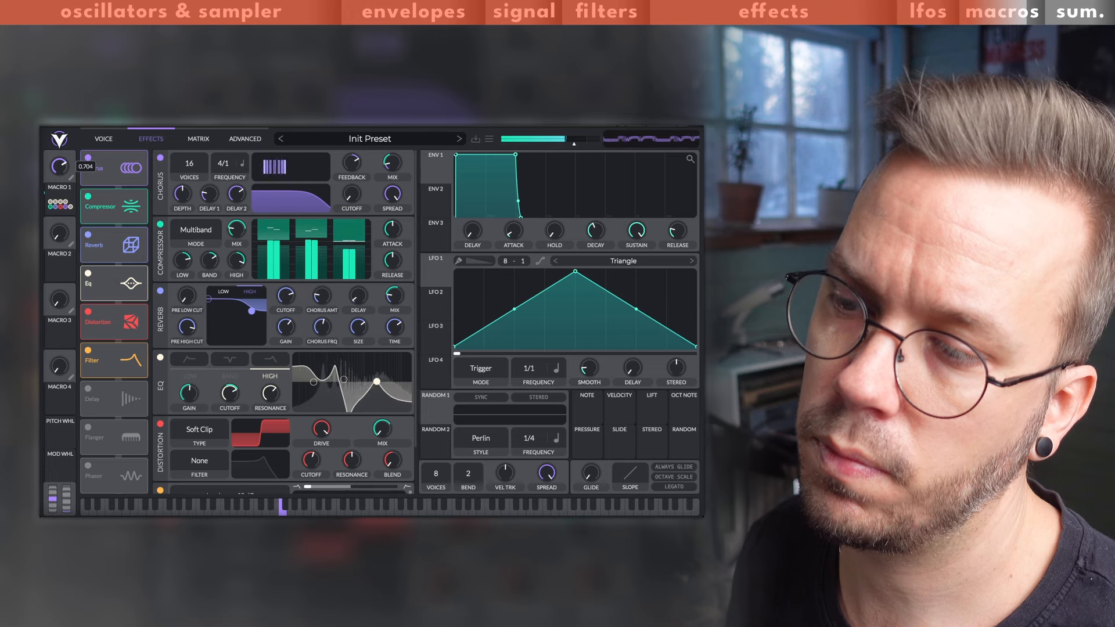
# Turn Macro 1 all the way down to 0 on the assembled effects chain.
pyautogui.moveTo(60, 167); pyautogui.dragTo(59, 178)
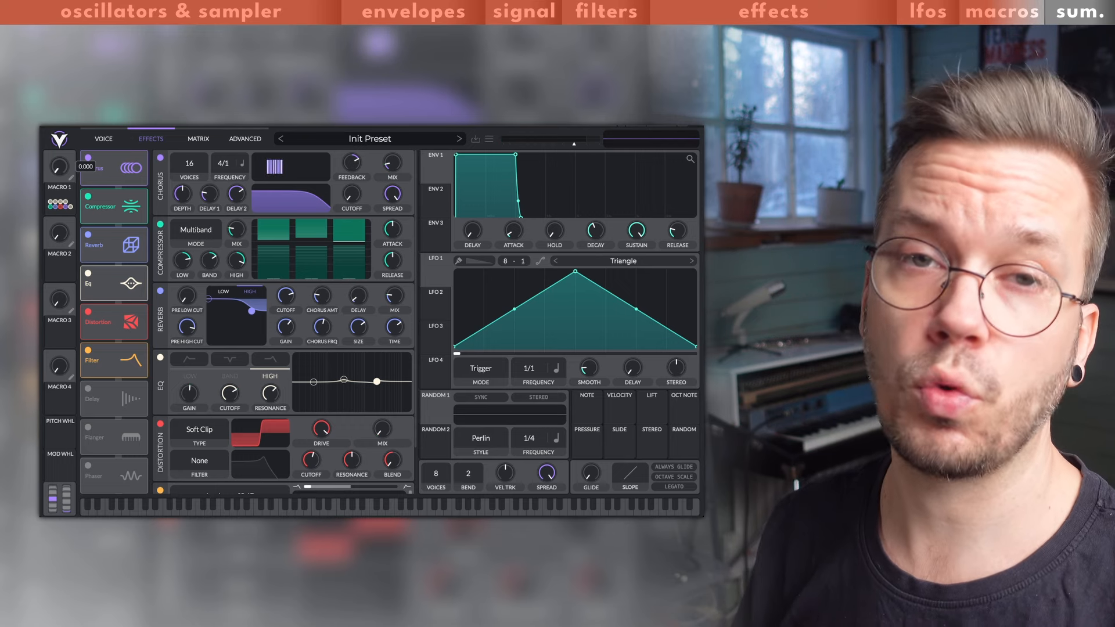
pyautogui.click(1081, 11)
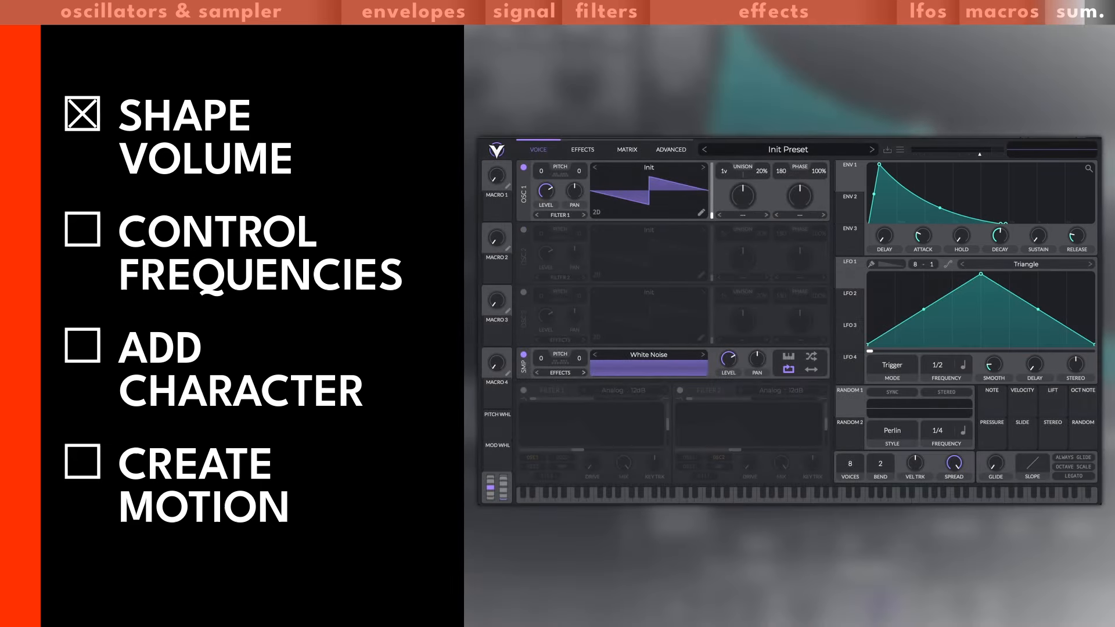
pyautogui.click(82, 232)
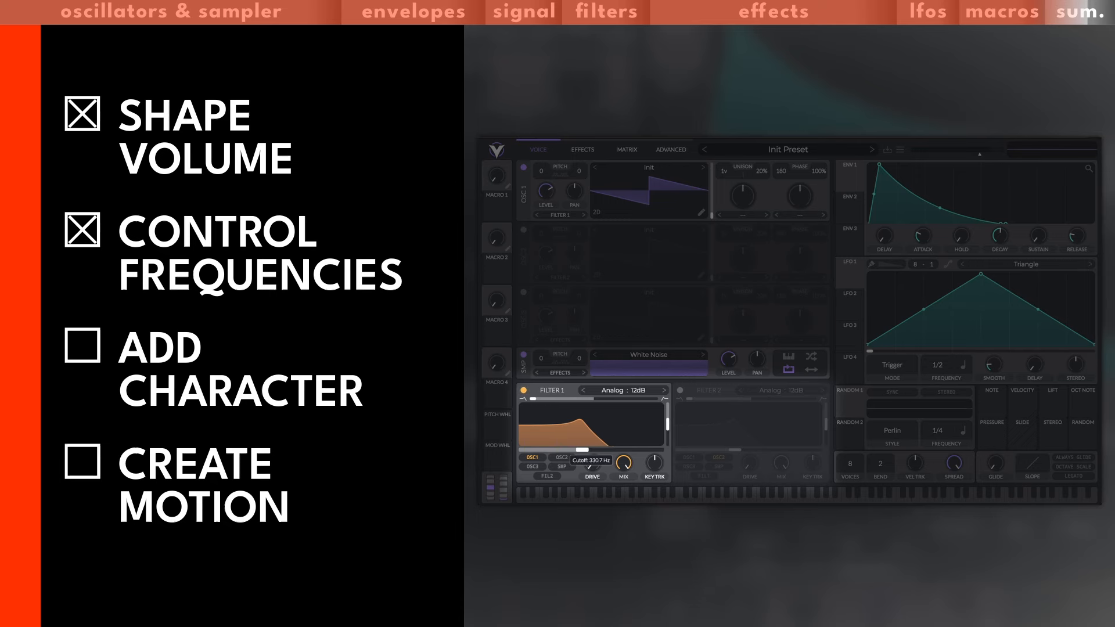
pyautogui.click(583, 148)
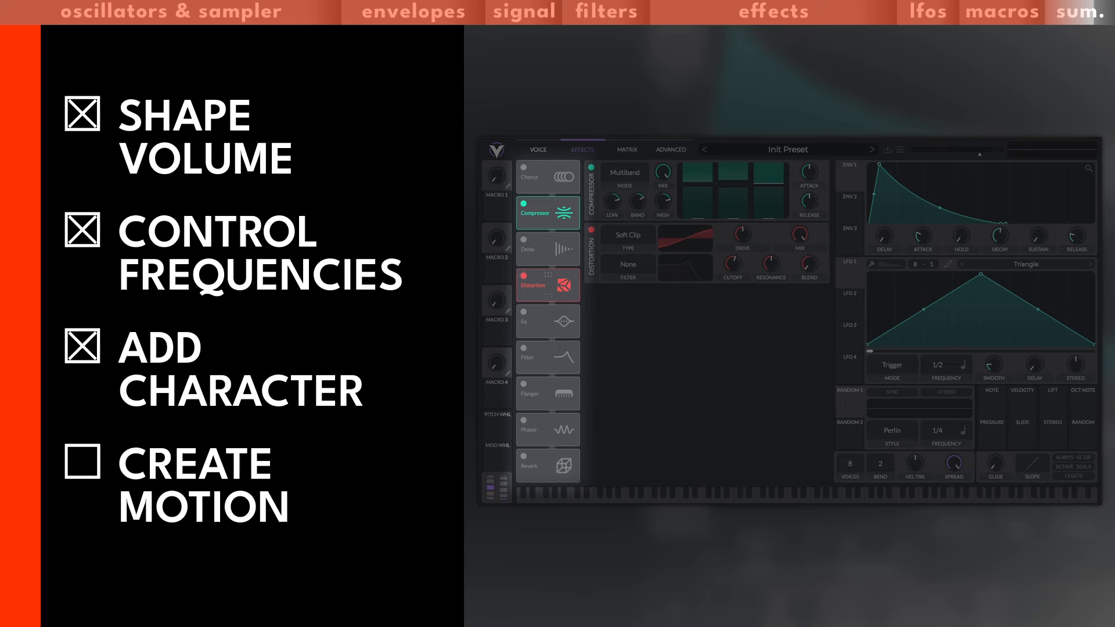
pyautogui.click(80, 467)
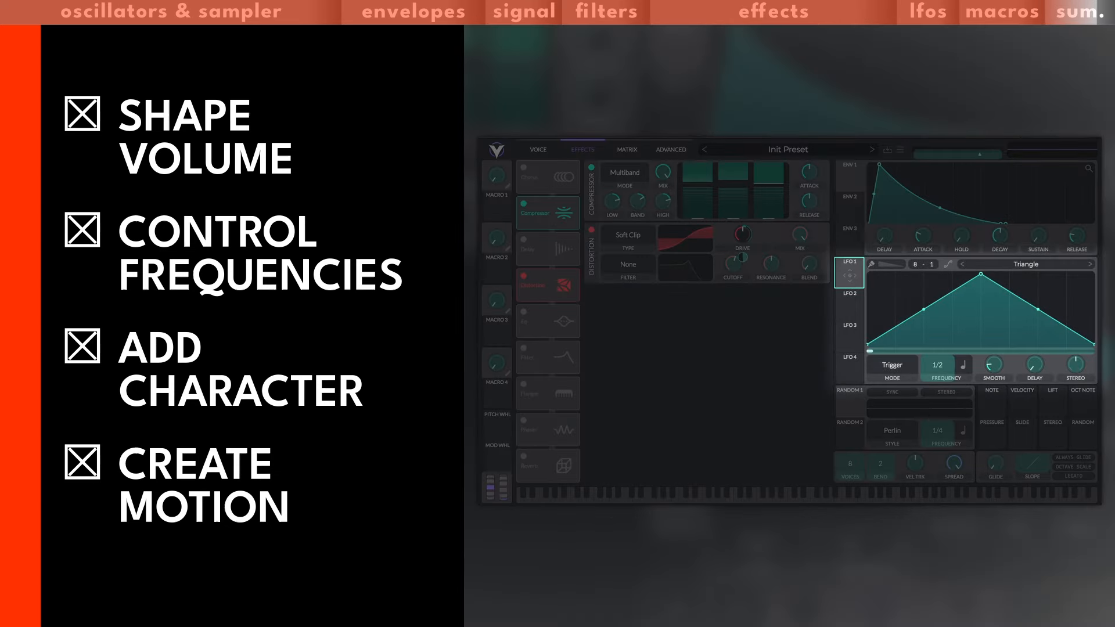